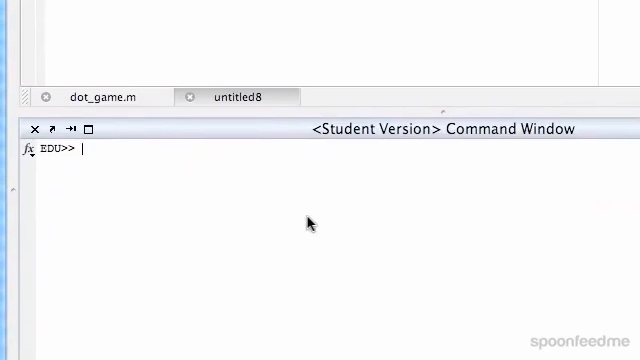
Enter x = 1:0.5:20; and y = x; to create the two vectors.
type("x =")
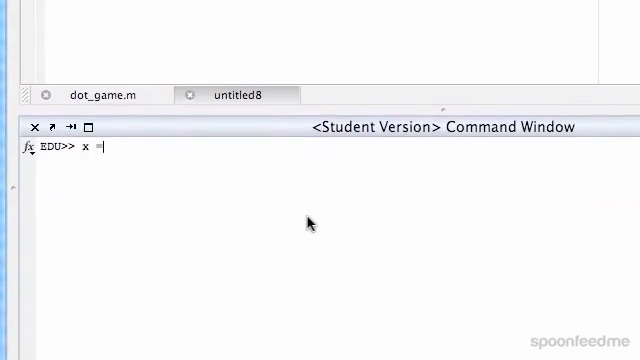
type("[0")
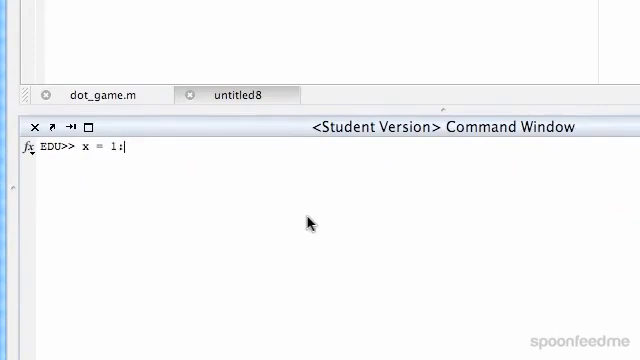
type("0.5:")
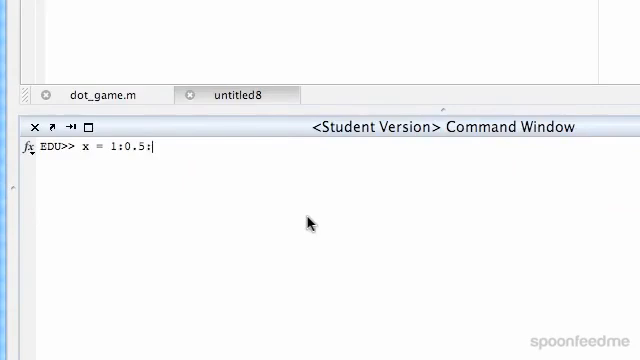
type("20;")
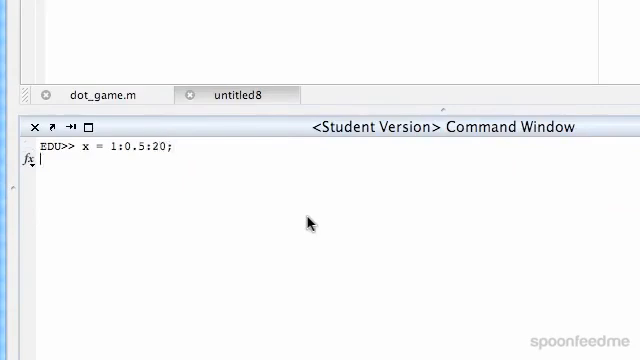
type("y= x;")
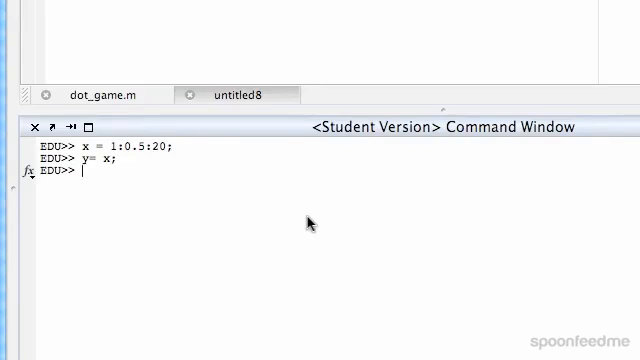
Run [xx yy] = meshgrid(x, y); and start the zz = line.
type("[")
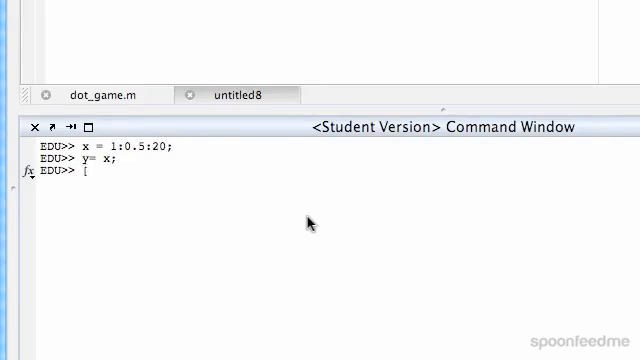
type("xx")
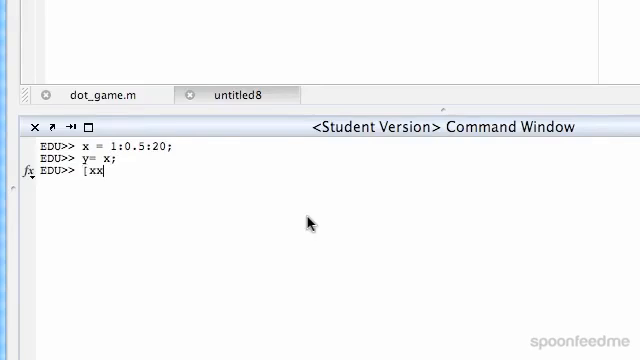
type("yy")
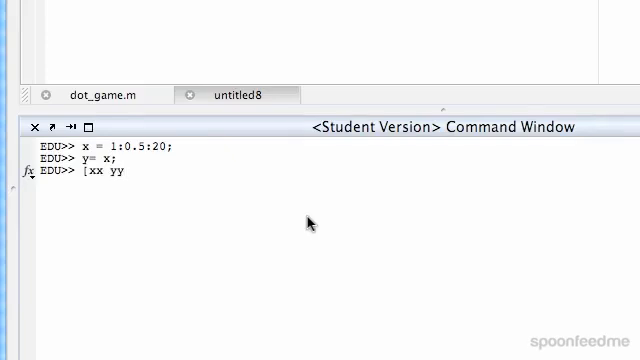
type("] = meshgri")
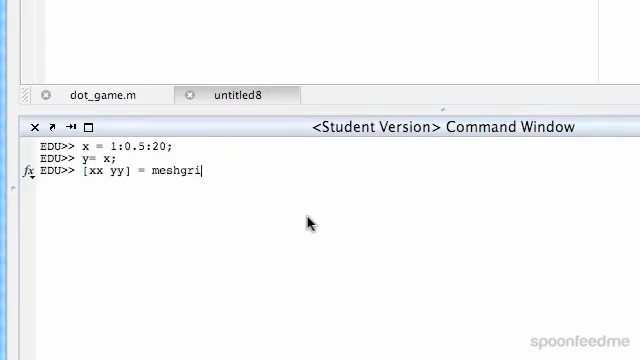
type("d(x, y);")
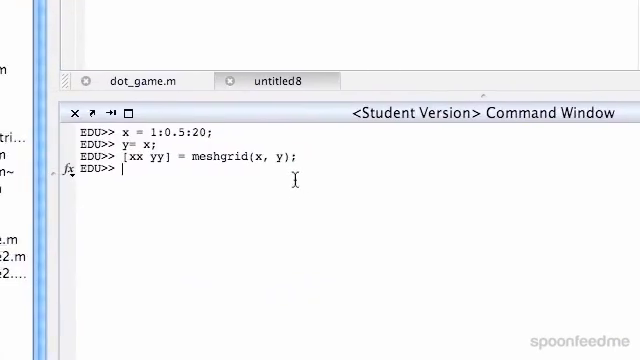
type("zz =")
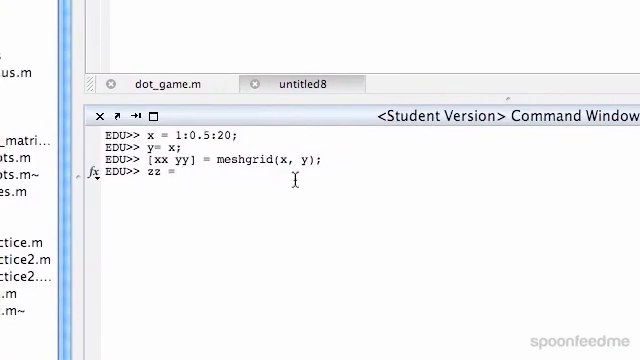
Compute zz = xx.^2 + yy.^2; from the grid matrices.
type("x")
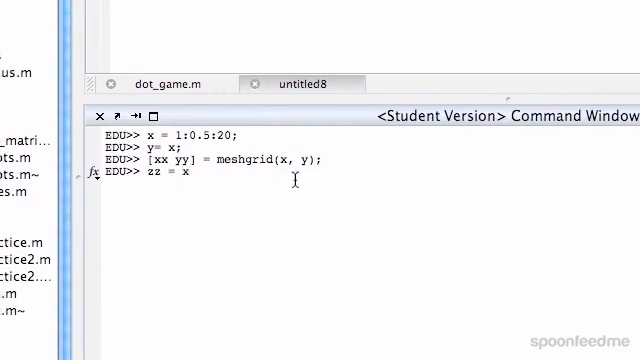
type(".^2")
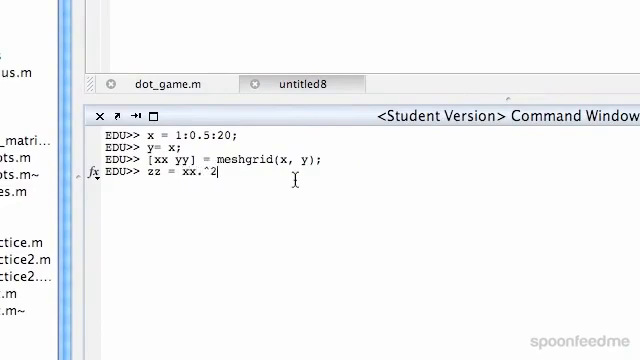
type("+ yy")
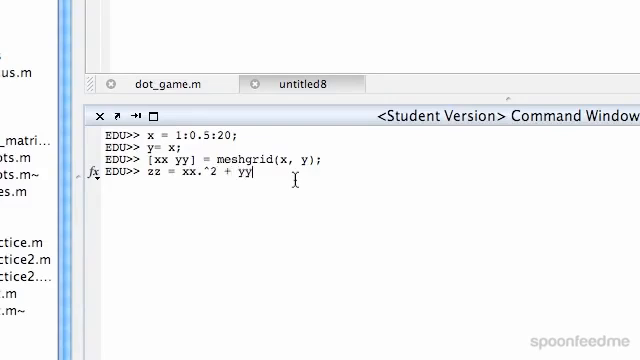
type(".^2;")
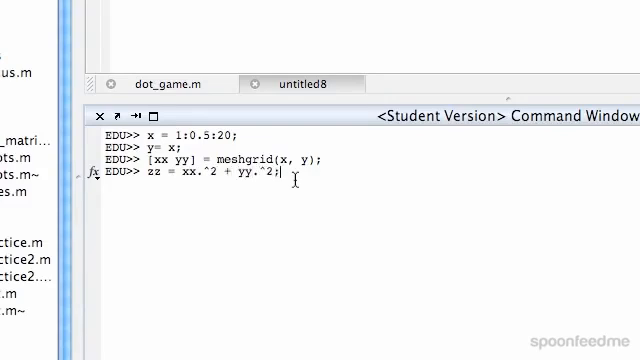
Write the surf(xx, yy, zz call for the surface plot.
type("s")
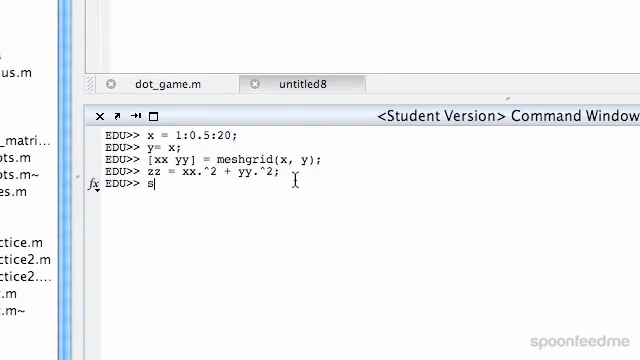
type("urf(")
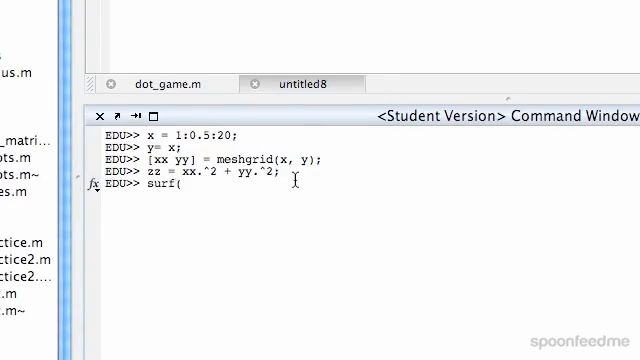
type("xx,")
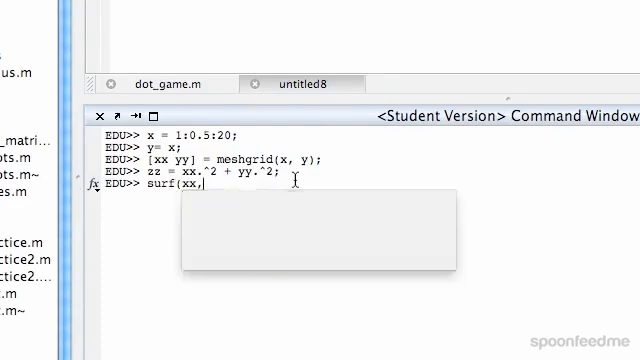
type("yy, zz")
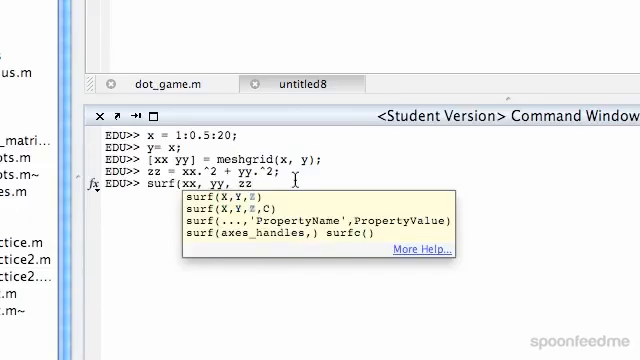
Run surf(xx, yy, zz); to draw the surface plot.
key("enter")
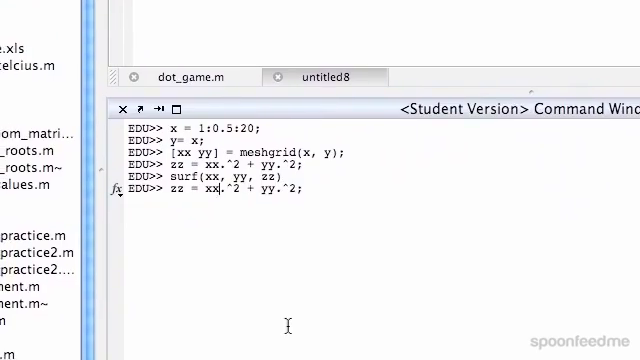
Edit the recalled zz line to use exponent 3 on xx and (1/2) on yy.
type("3")
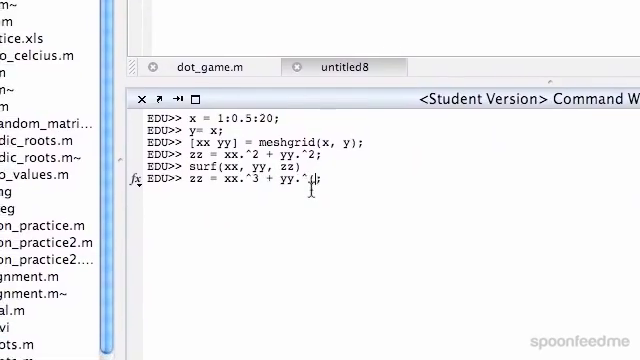
type("(1/2)")
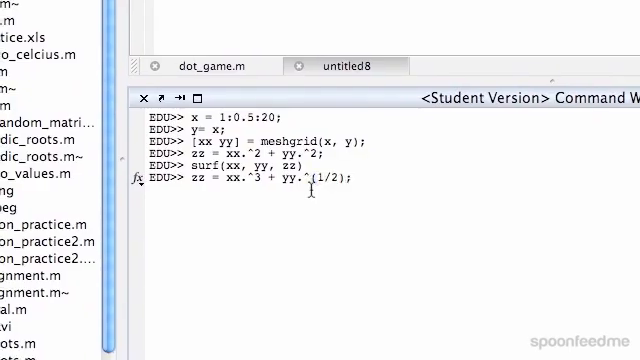